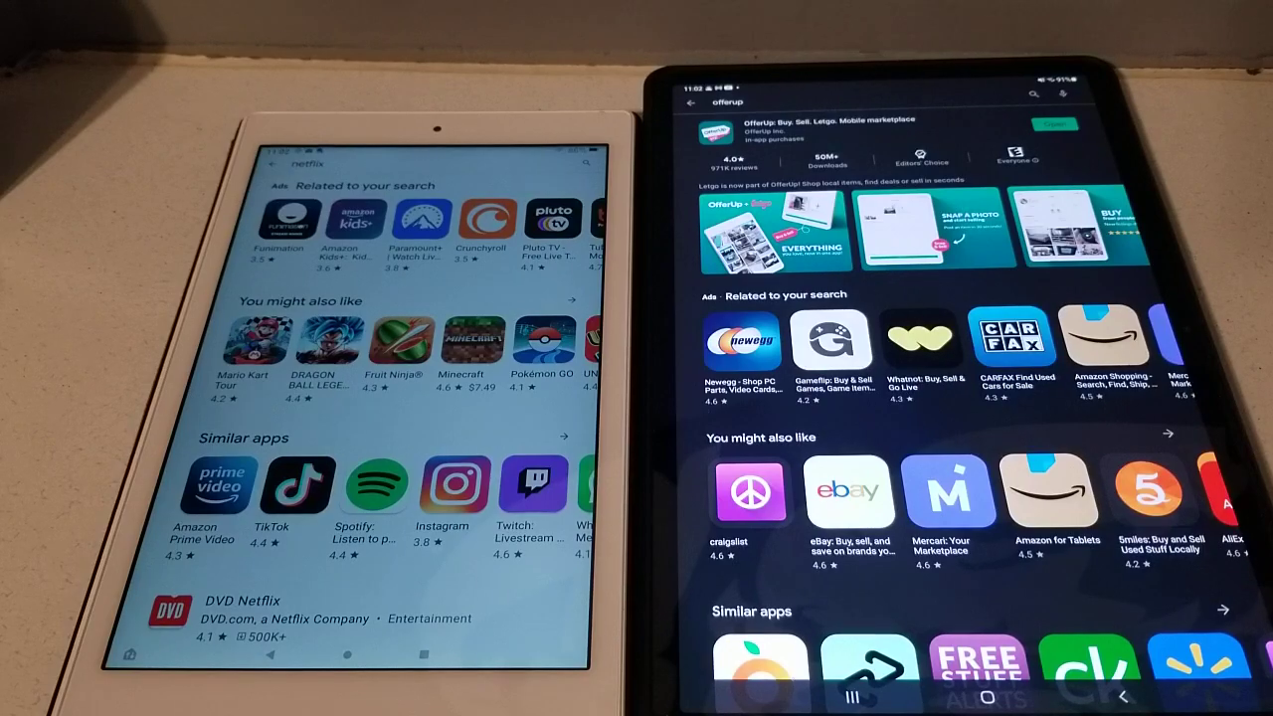
Search the Play Store on the Fire tablet for "offerup".
{"action": "left_click", "coordinate": [338, 163]}
{"action": "type", "text": "offerup"}
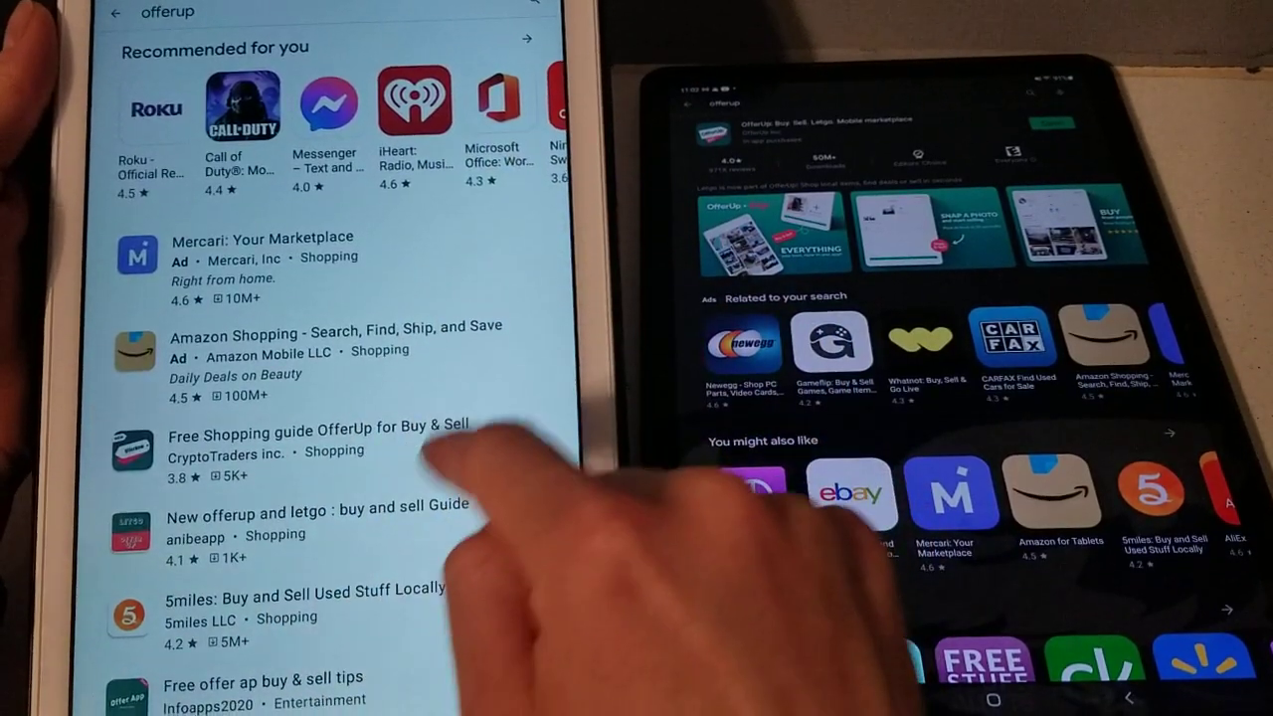
{"action": "scroll", "scroll_direction": "down", "scroll_amount": 3}
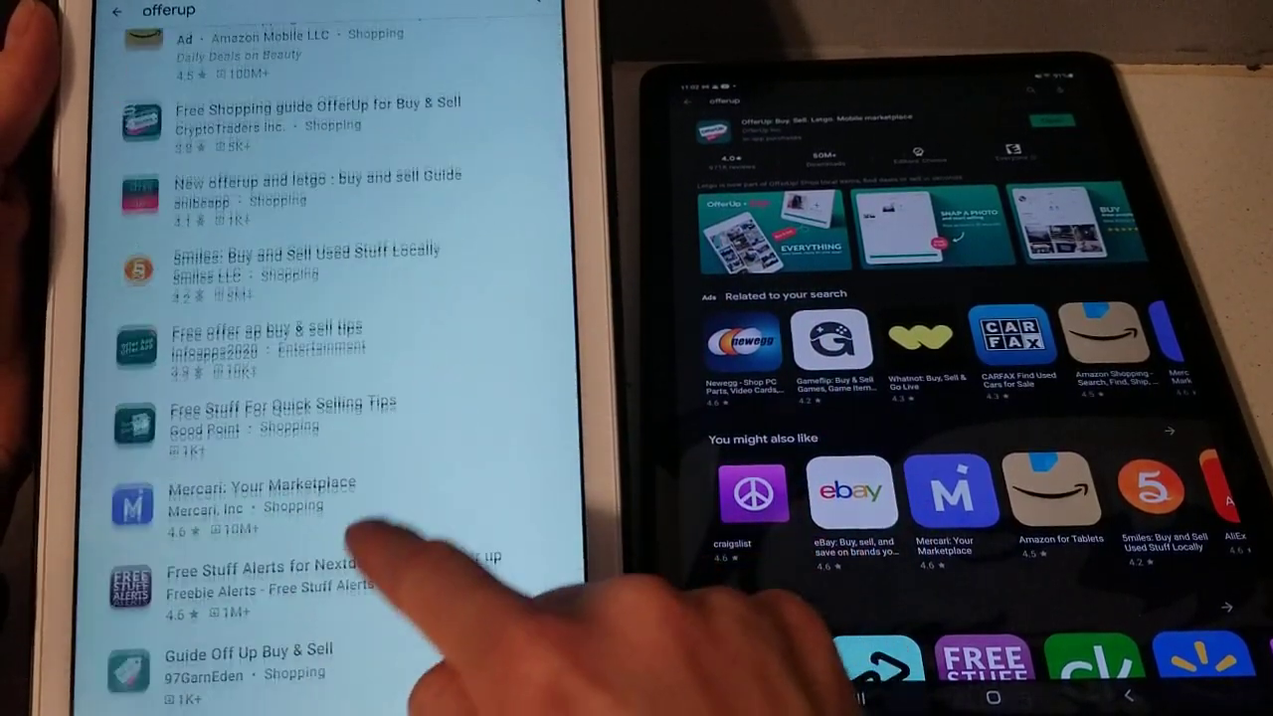
{"action": "scroll", "scroll_direction": "down", "scroll_amount": 3}
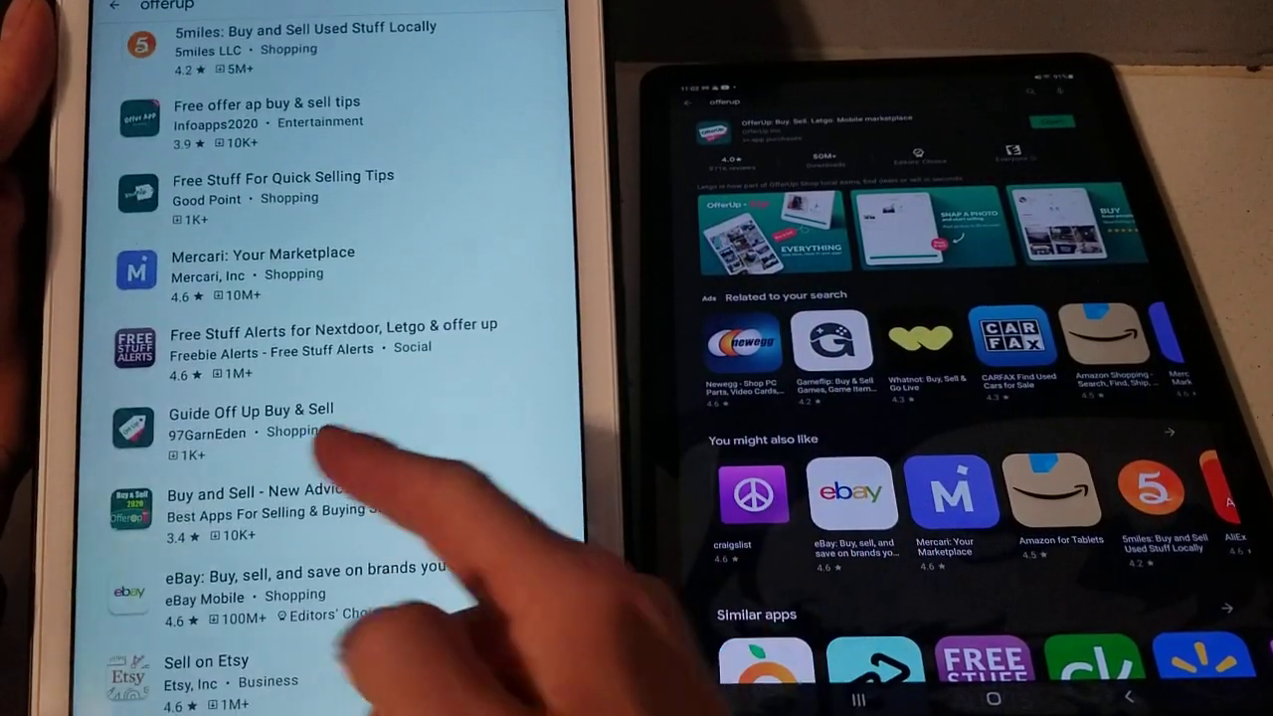
{"action": "scroll", "scroll_direction": "down", "scroll_amount": 3}
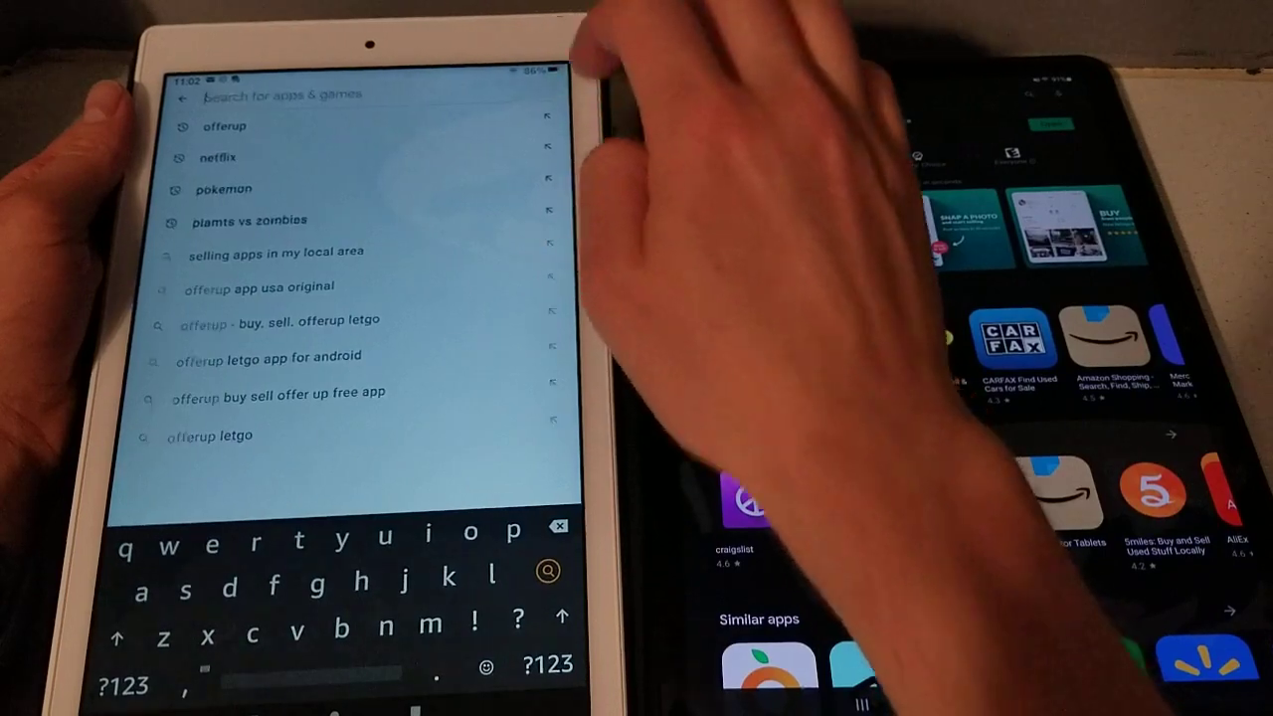
Search "pokemon masters" on the Fire tablet and scroll the Pokémon results.
{"action": "type", "text": "pokemon mas"}
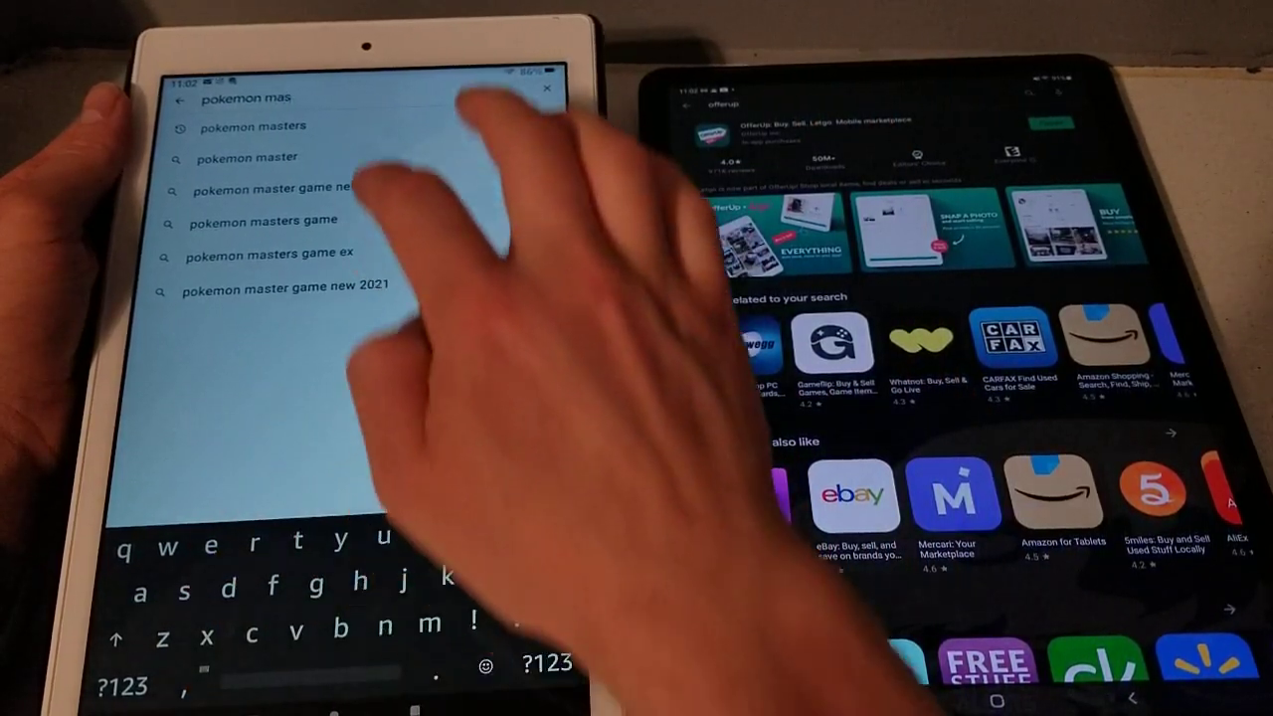
{"action": "left_click", "coordinate": [252, 126]}
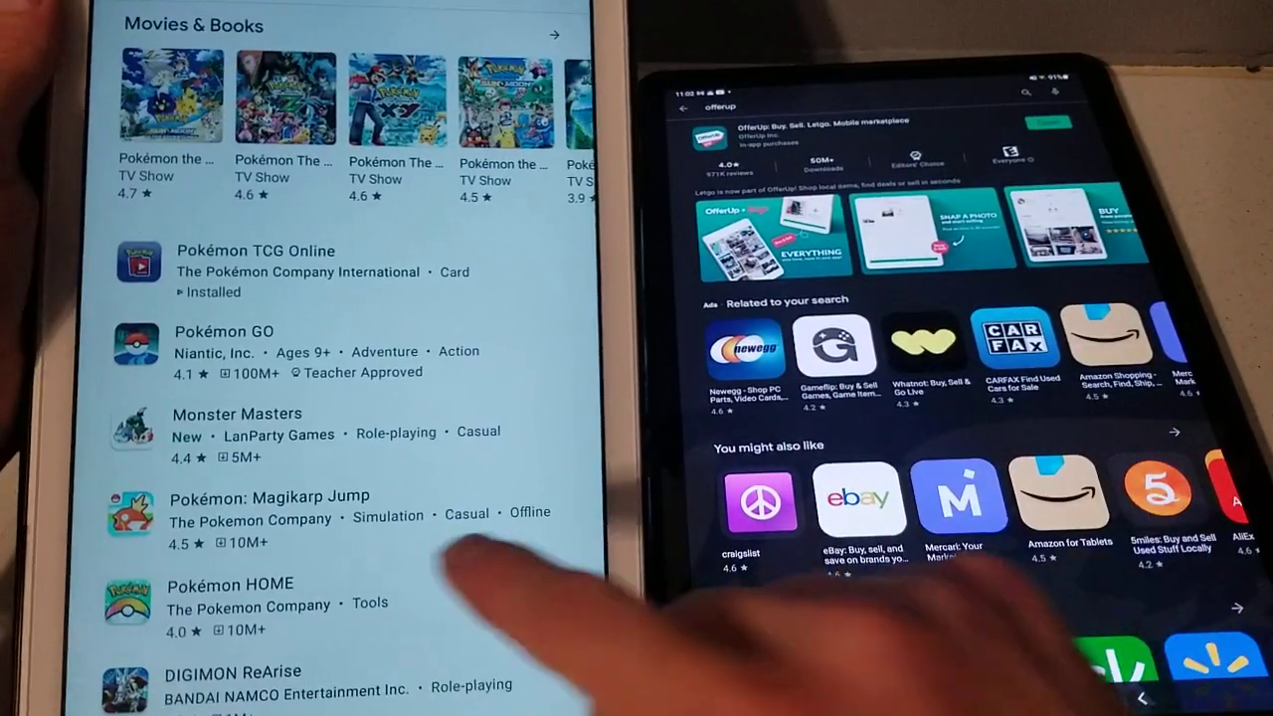
{"action": "scroll", "scroll_direction": "down", "scroll_amount": 3}
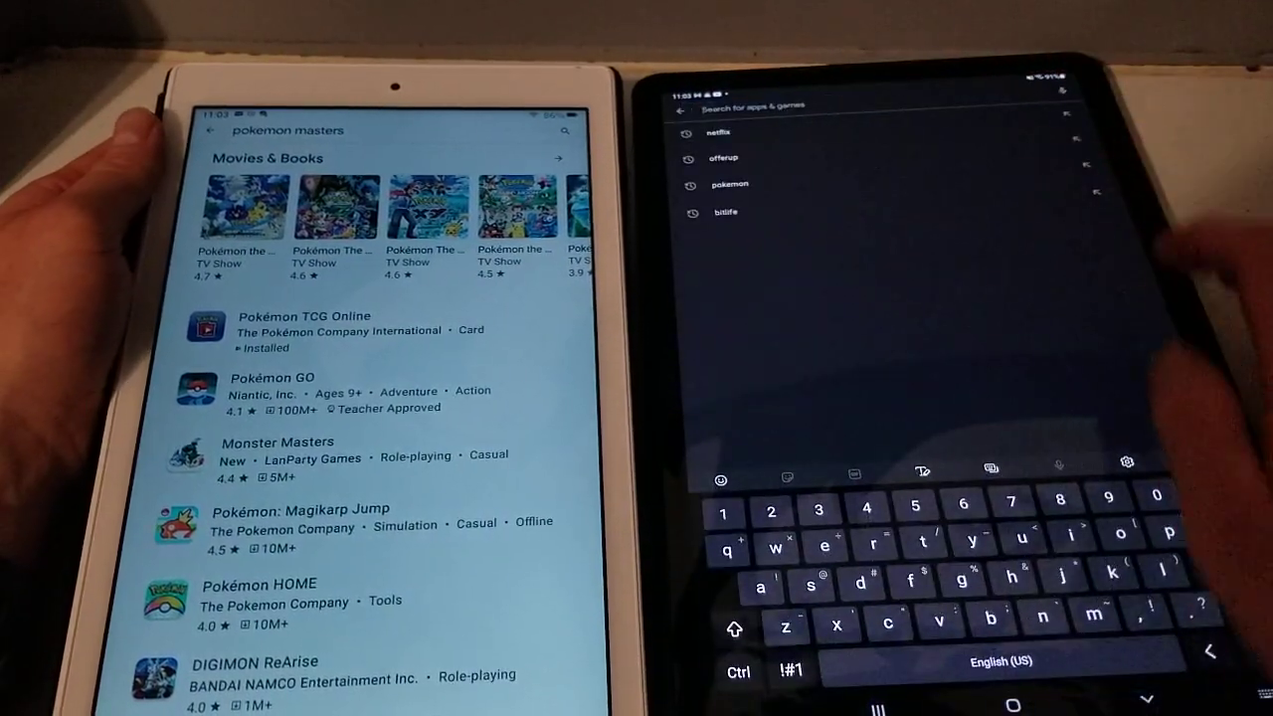
Search "pokemon masters" on the Galaxy Tab and bring up Pokémon Masters EX.
{"action": "type", "text": "poke"}
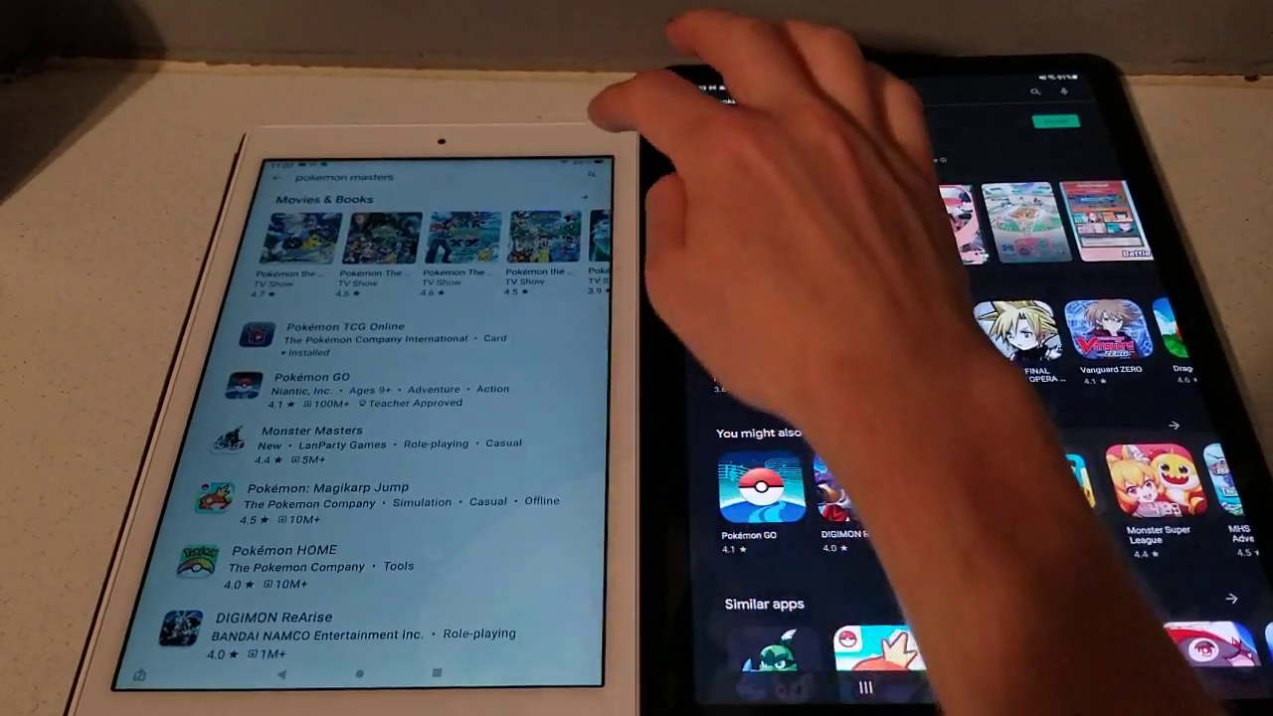
{"action": "left_click", "coordinate": [339, 177]}
{"action": "type", "text": "netfl"}
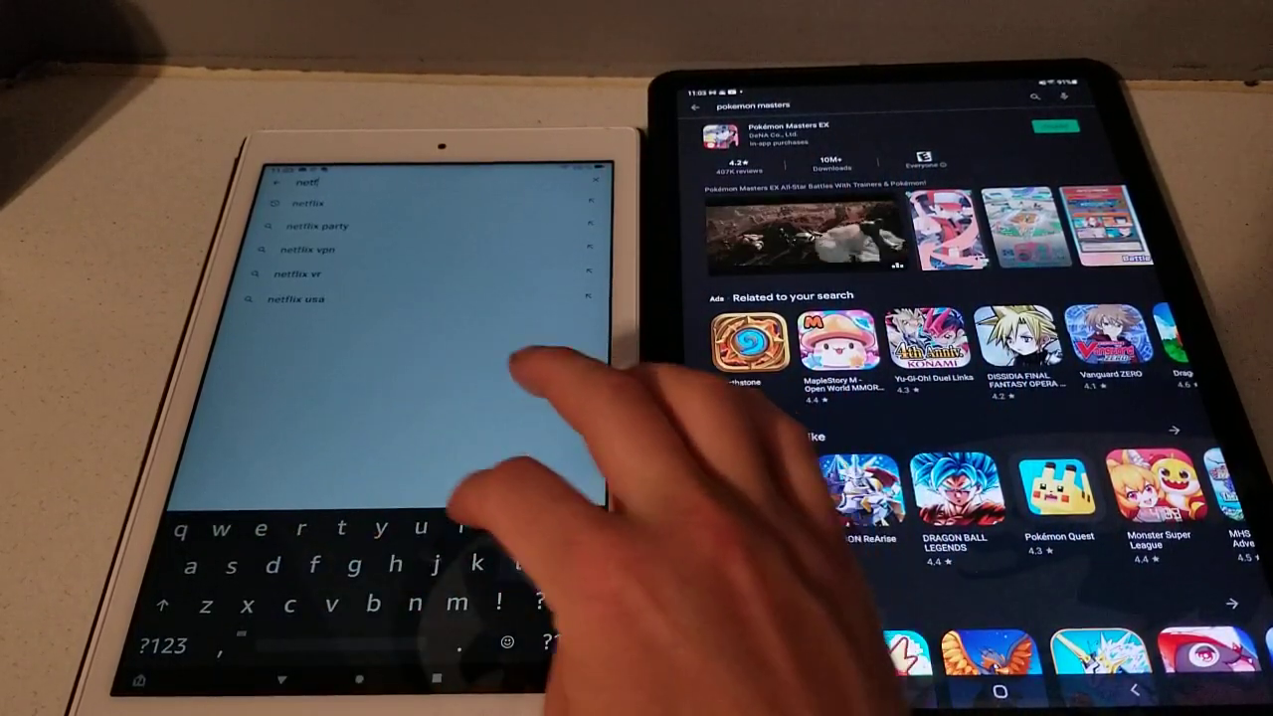
Search "netflix" on the Fire tablet, listing related apps but no Netflix.
{"action": "left_click", "coordinate": [309, 203]}
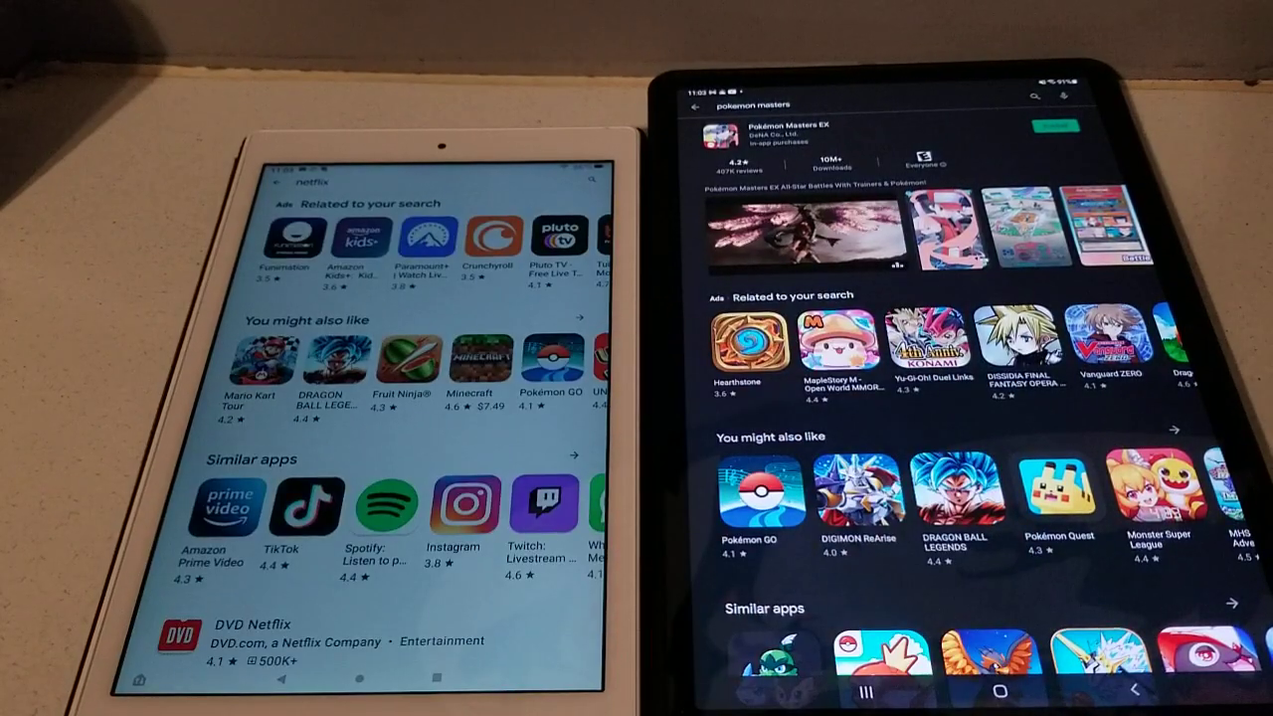